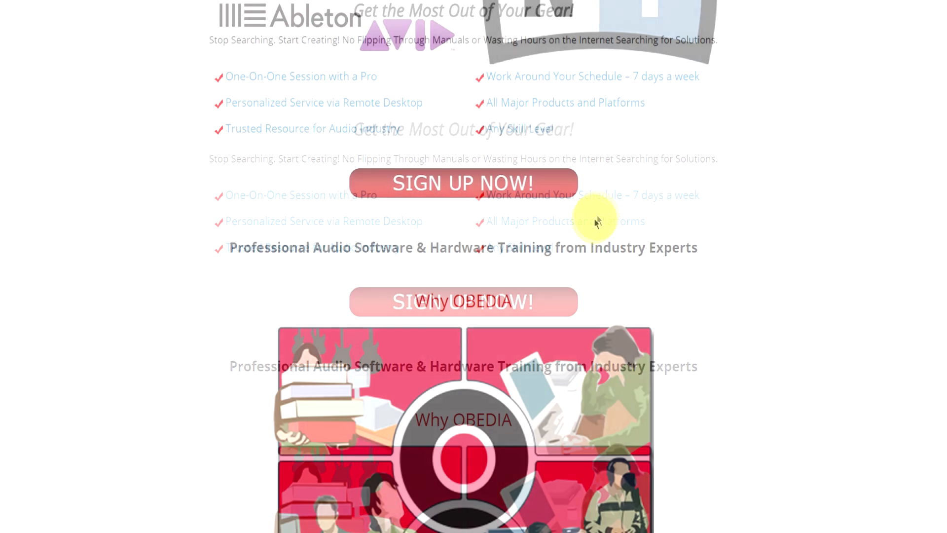
scroll(down, 3)
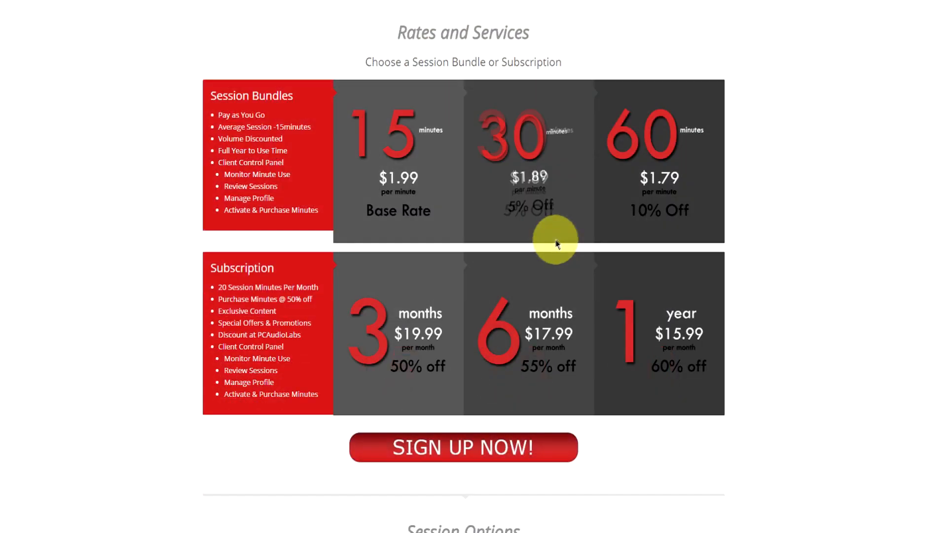